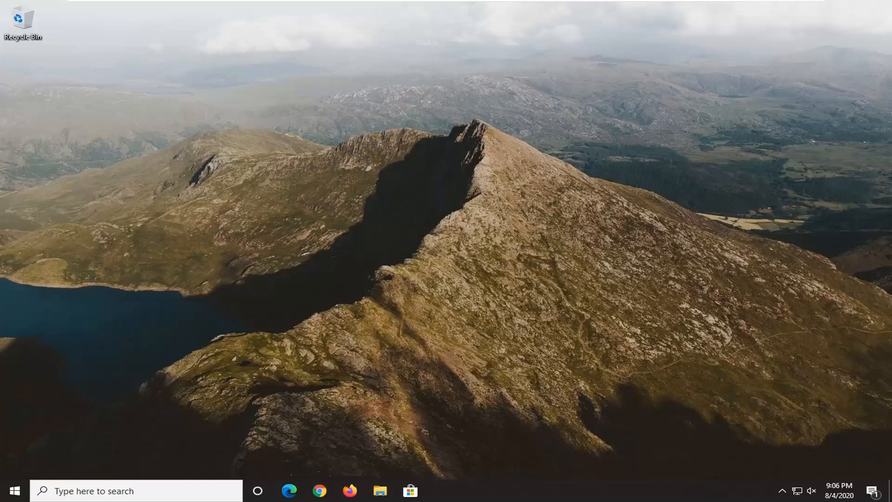
pyautogui.moveTo(836, 492)
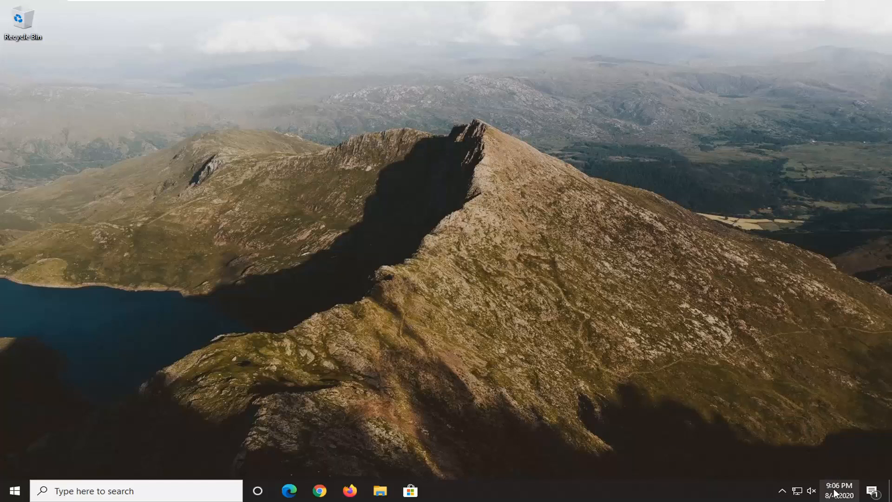
pyautogui.moveTo(839, 494)
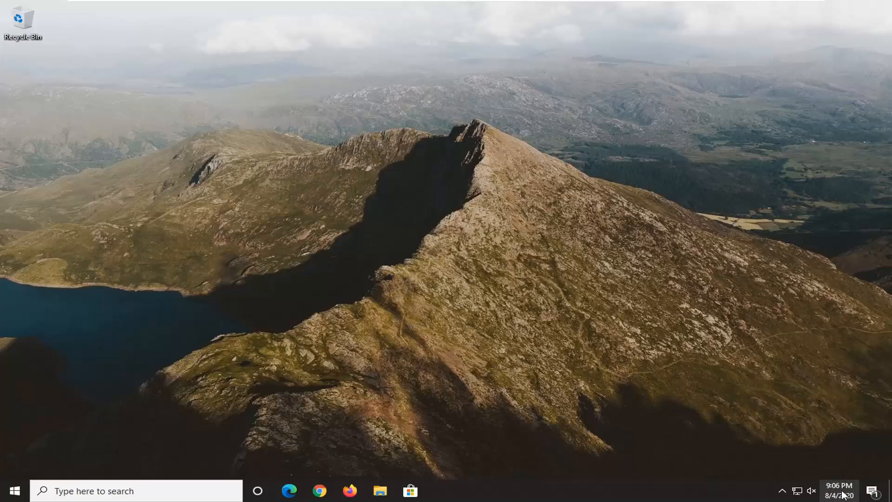
# Show the taskbar calendar flyout to verify the date reads Tuesday, August 4, 2020, 9:06 PM
pyautogui.click(838, 491)
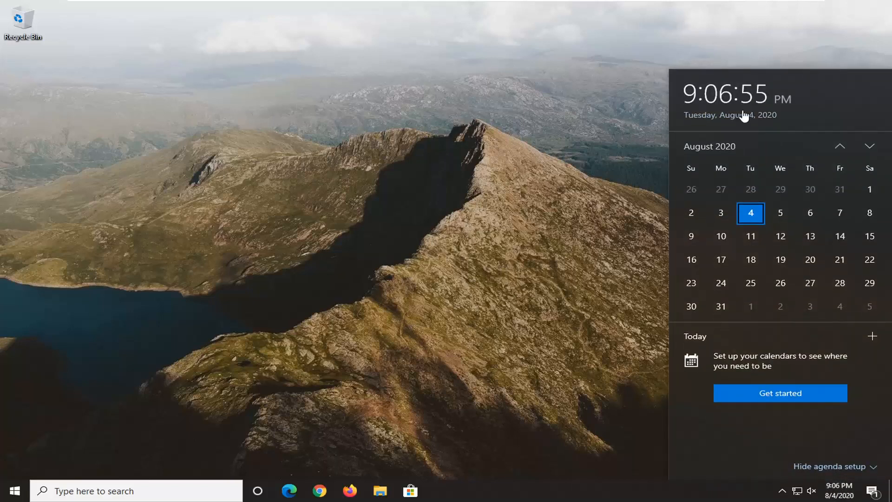
pyautogui.moveTo(733, 112)
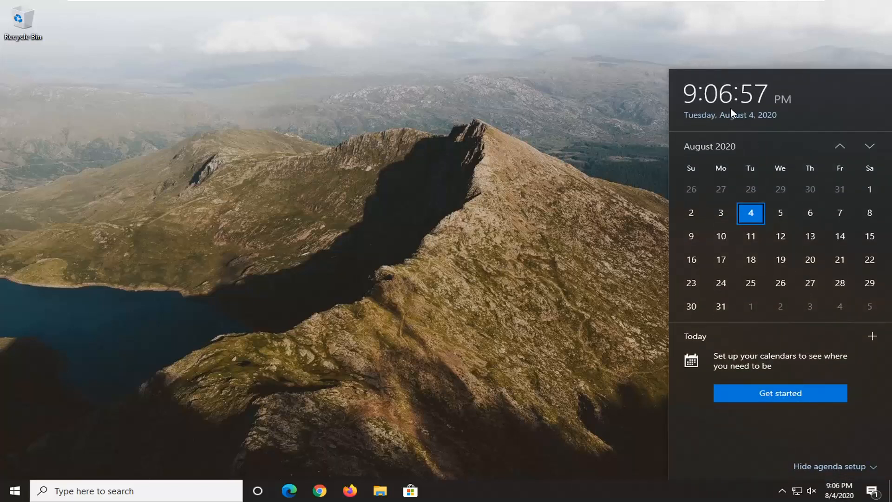
# Review the Date & time page via Adjust date/time, cancel the manual Change dialog, and close Settings
pyautogui.rightClick(841, 491)
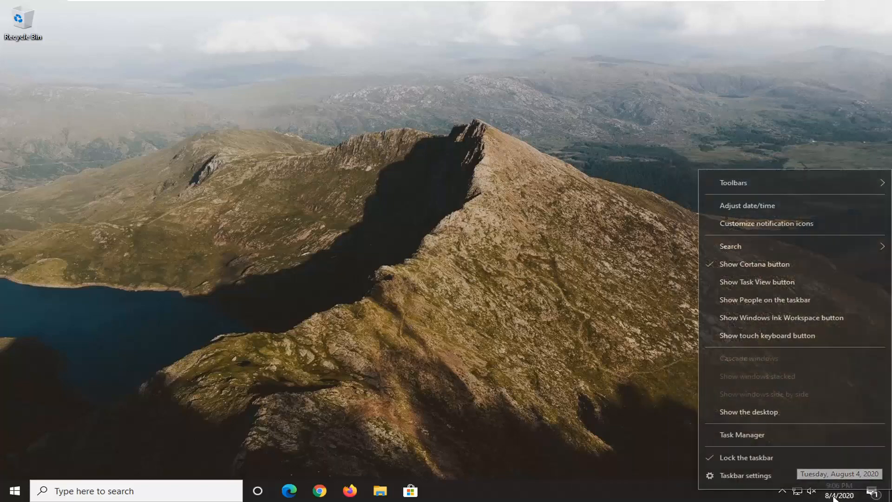
pyautogui.moveTo(757, 216)
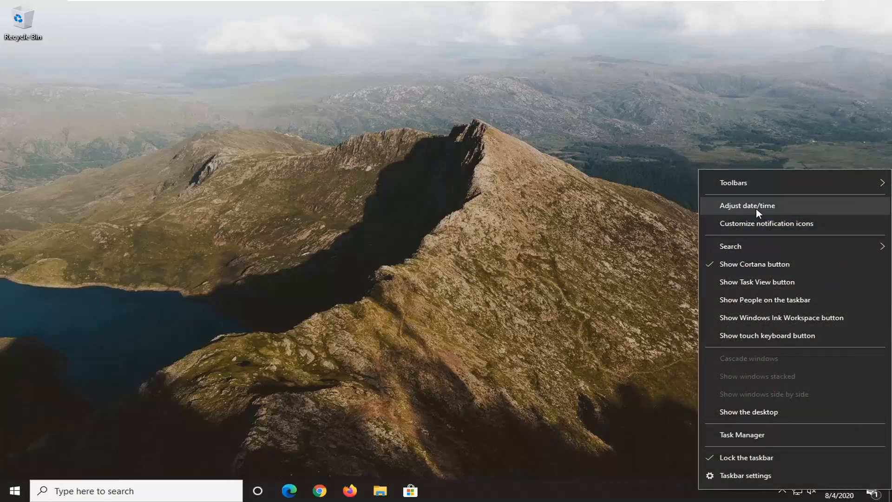
pyautogui.click(748, 205)
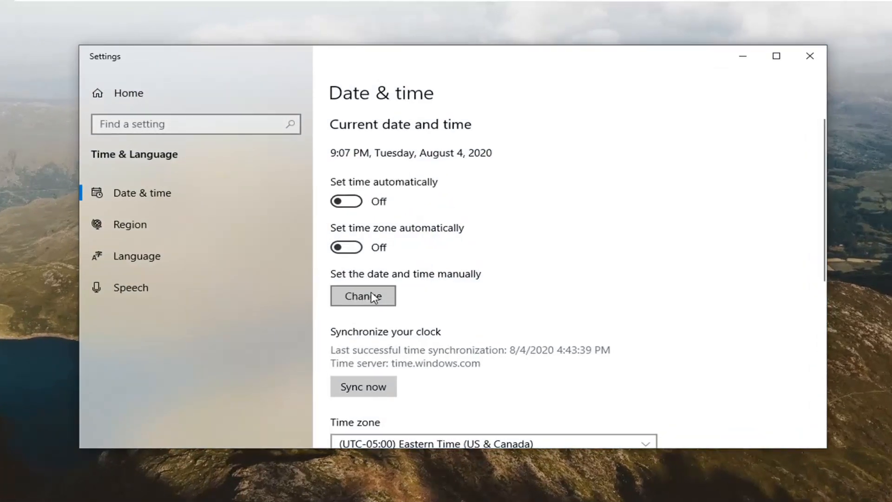
pyautogui.click(362, 296)
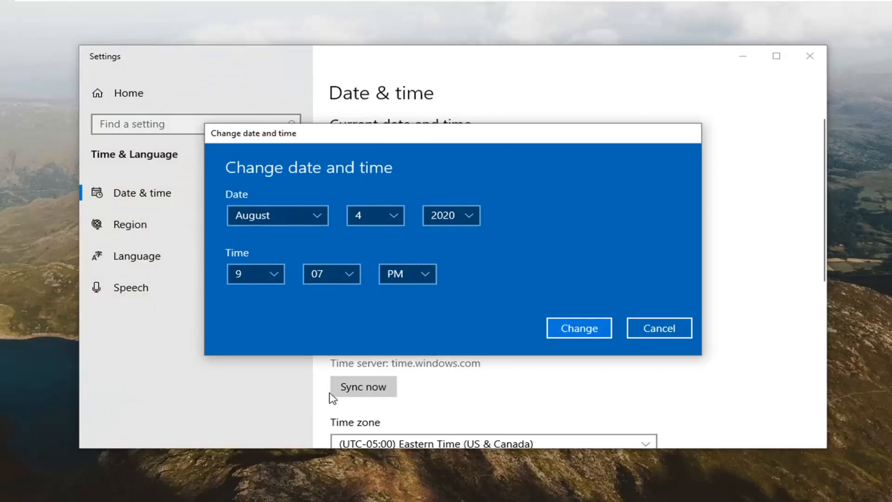
pyautogui.click(578, 327)
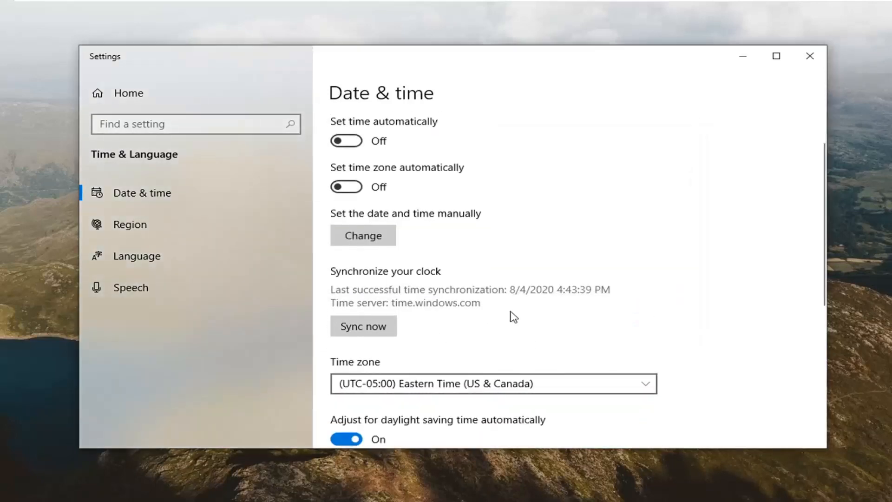
pyautogui.click(808, 56)
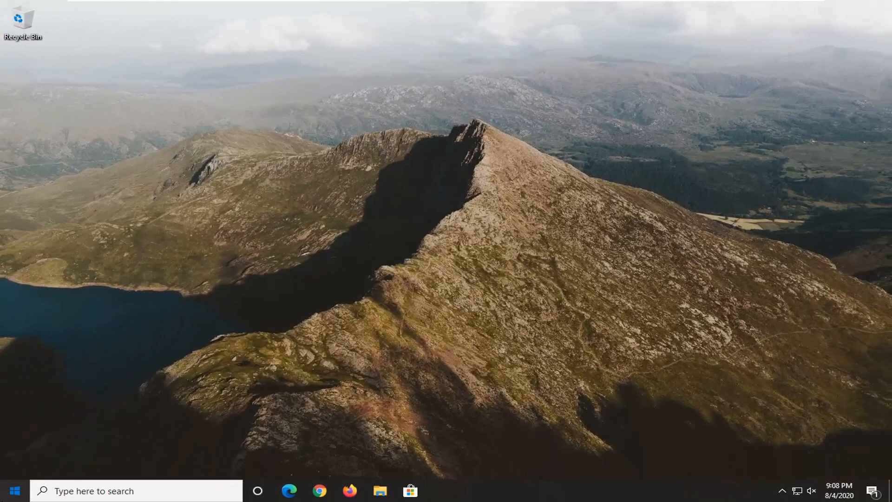
# Search Start for Control Panel and reach the Network and Sharing Center showing Ethernet0
pyautogui.click(17, 491)
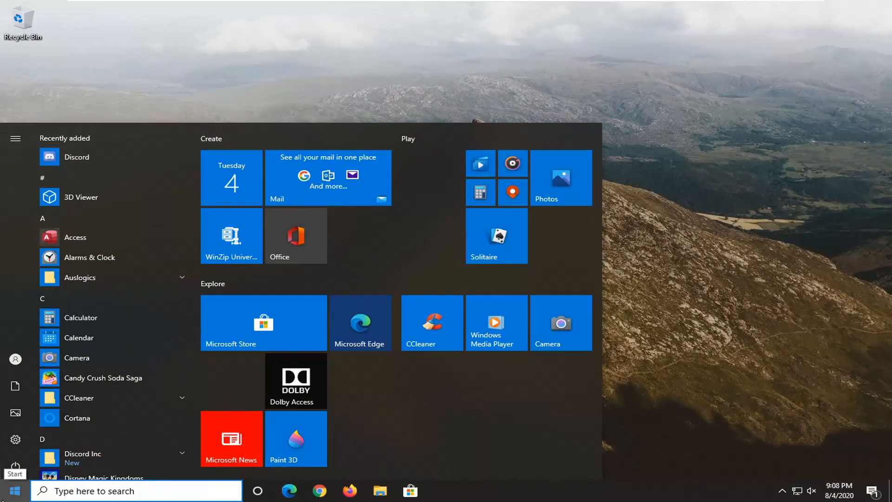
pyautogui.write('control pane')
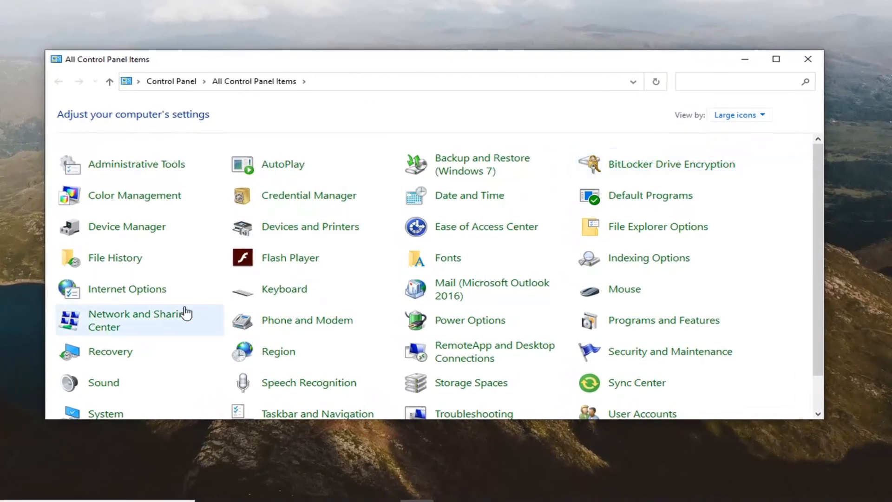
pyautogui.click(135, 319)
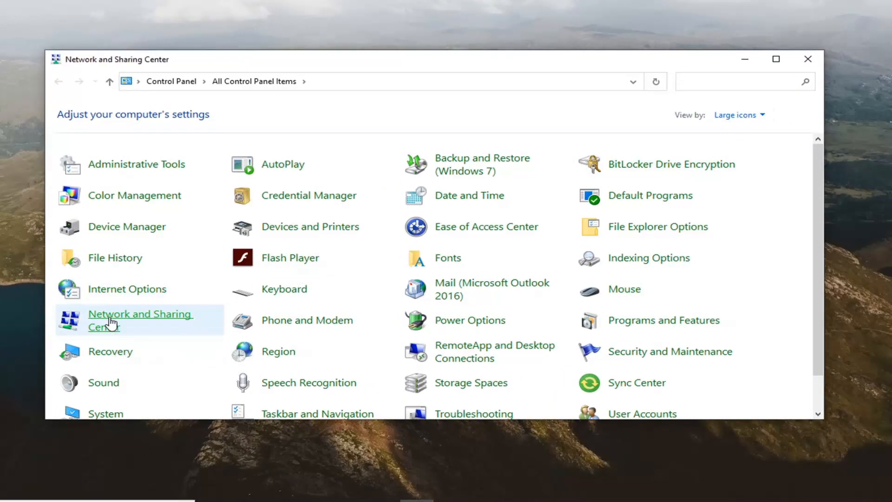
pyautogui.click(139, 319)
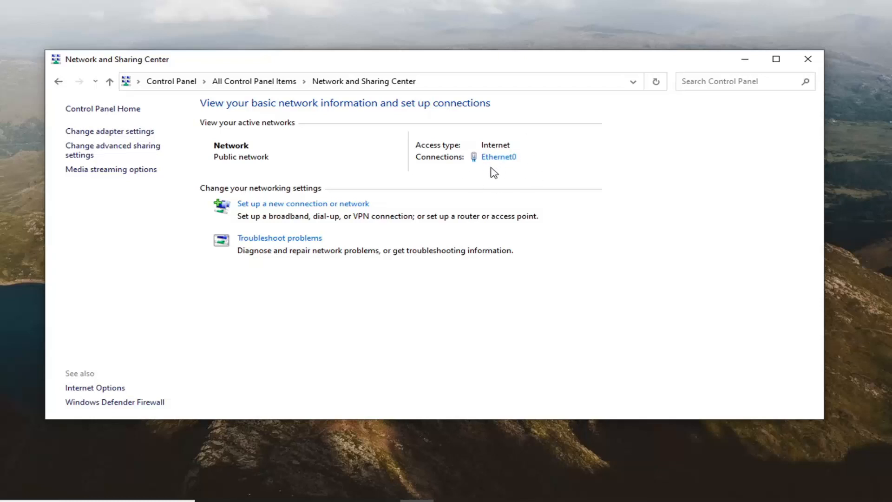
# From Ethernet0 status, reach its TCP/IPv4 properties and choose manually entered DNS servers
pyautogui.click(499, 156)
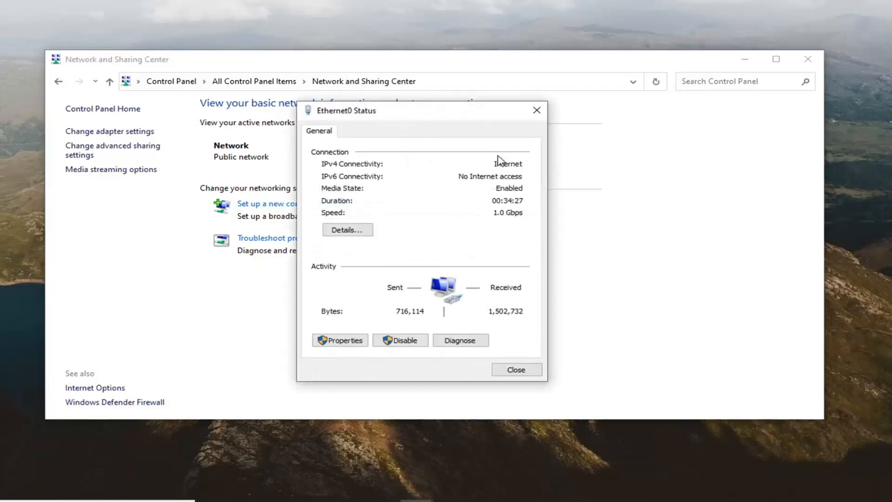
pyautogui.click(340, 340)
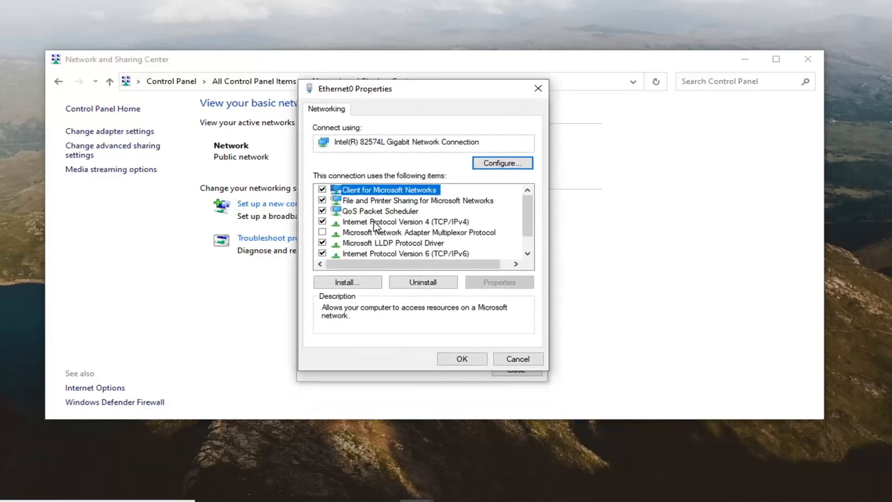
pyautogui.click(406, 221)
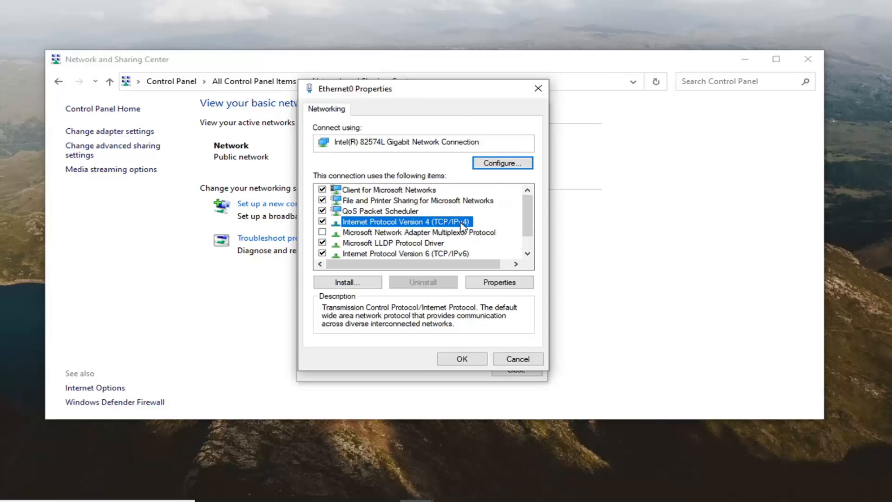
pyautogui.moveTo(500, 293)
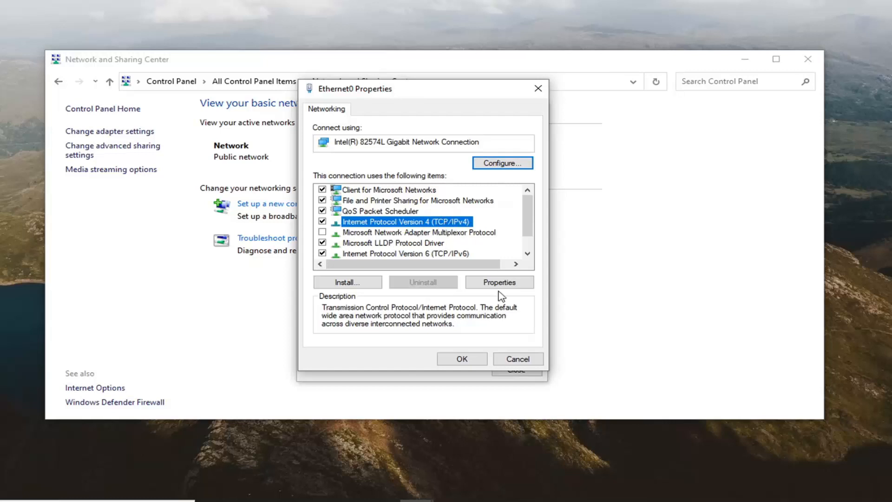
pyautogui.click(499, 283)
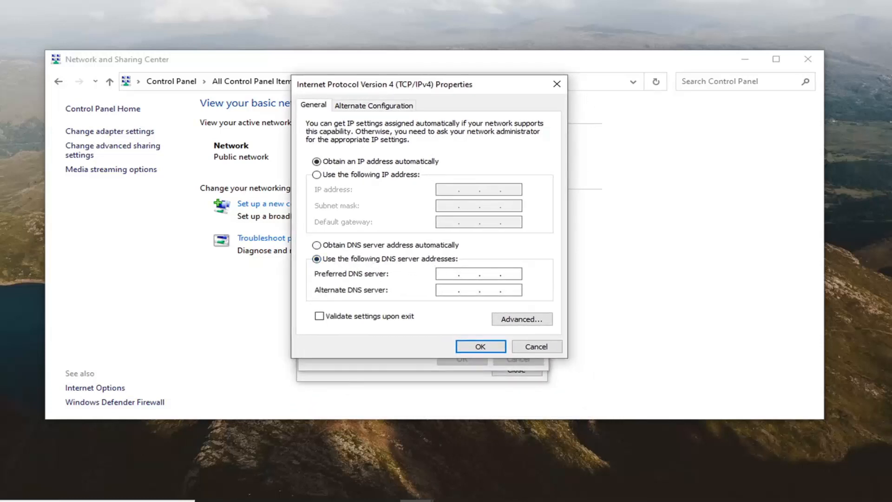
# Enter preferred DNS 8.8.8.8 and alternate DNS 8.8.4.4 and confirm the IPv4 settings
pyautogui.write('8.8.8.8')
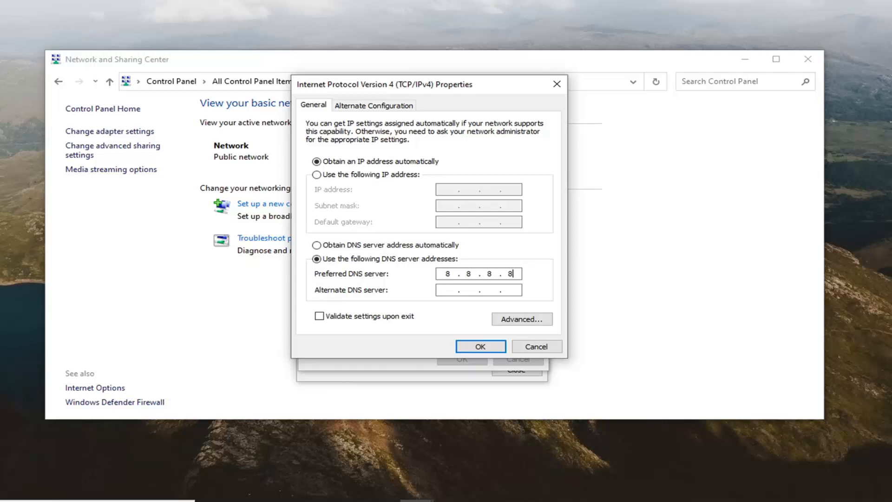
pyautogui.click(473, 290)
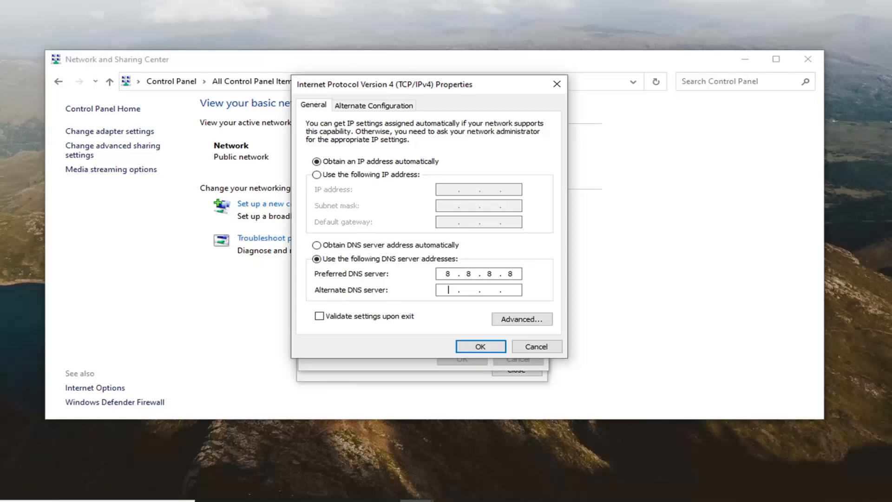
pyautogui.write('8.8.4.')
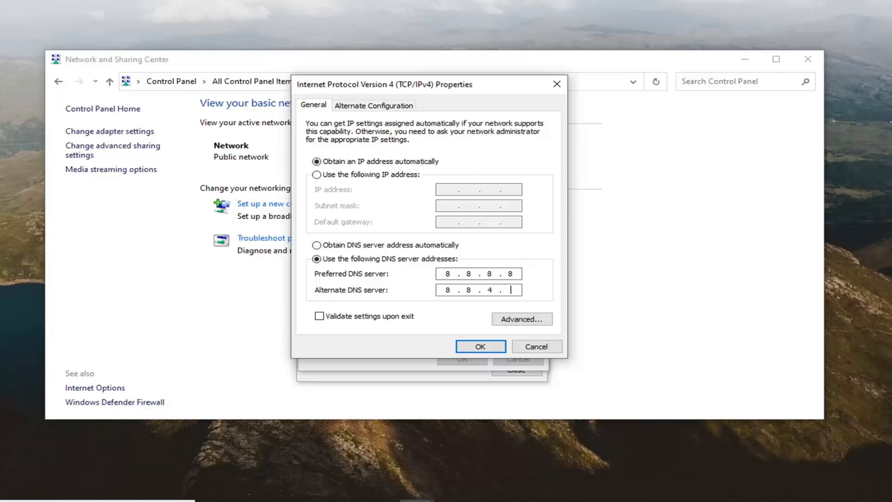
pyautogui.write('4')
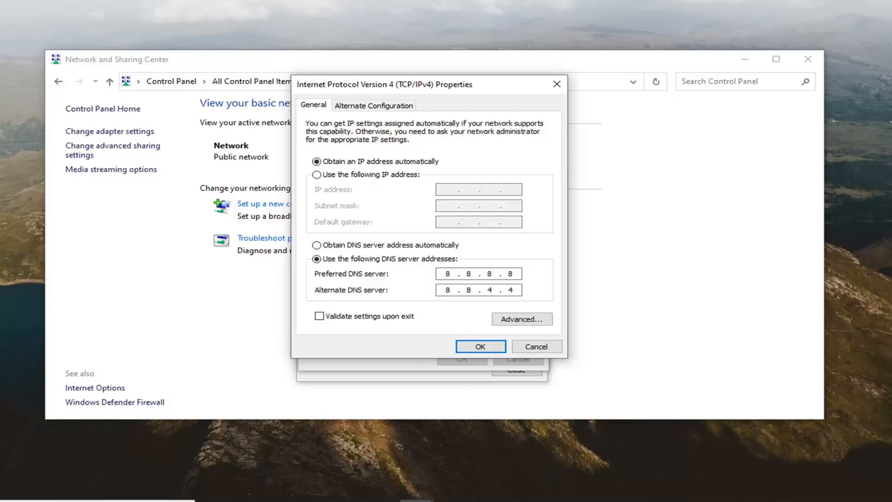
pyautogui.click(480, 345)
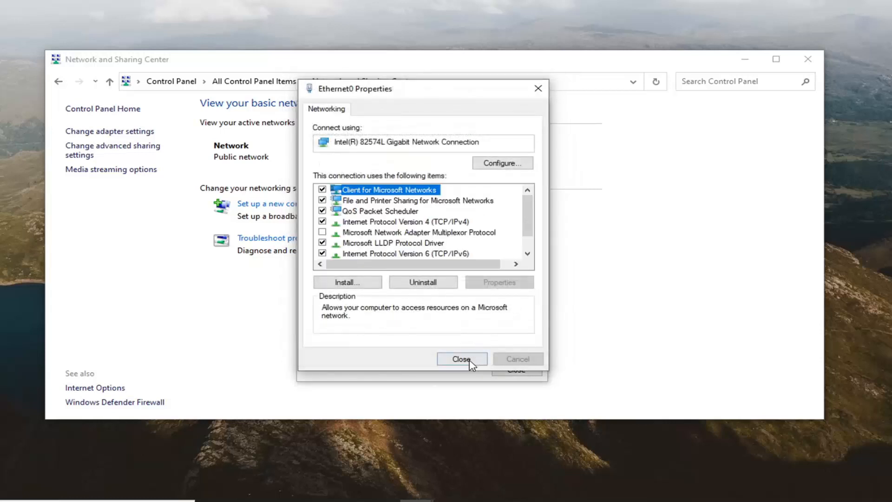
# Close the Ethernet0 Properties, Ethernet0 Status and Network and Sharing Center windows
pyautogui.click(461, 359)
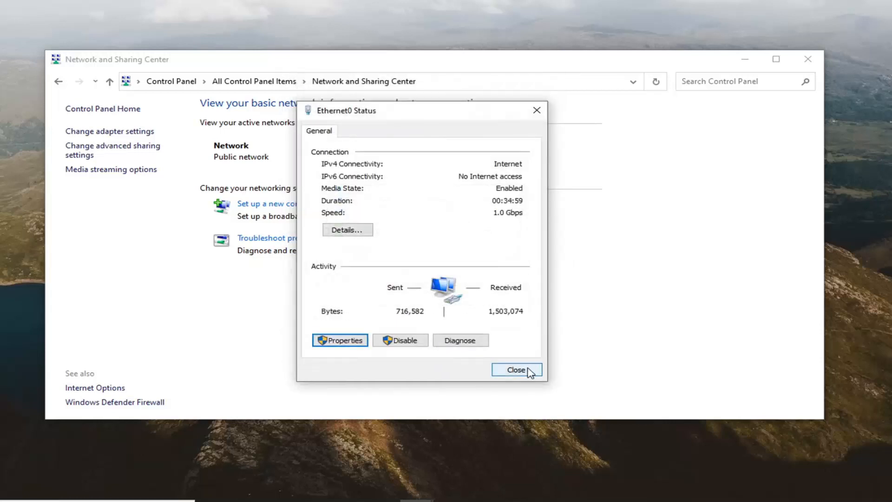
pyautogui.click(517, 370)
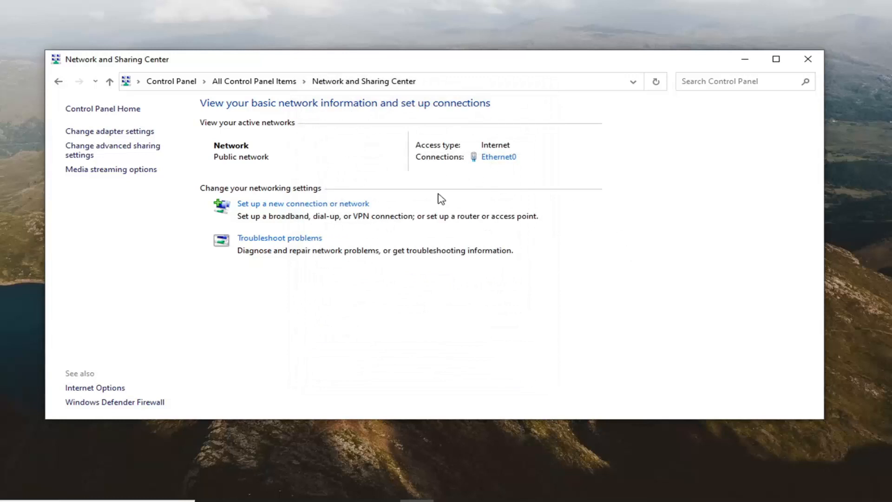
pyautogui.moveTo(371, 295)
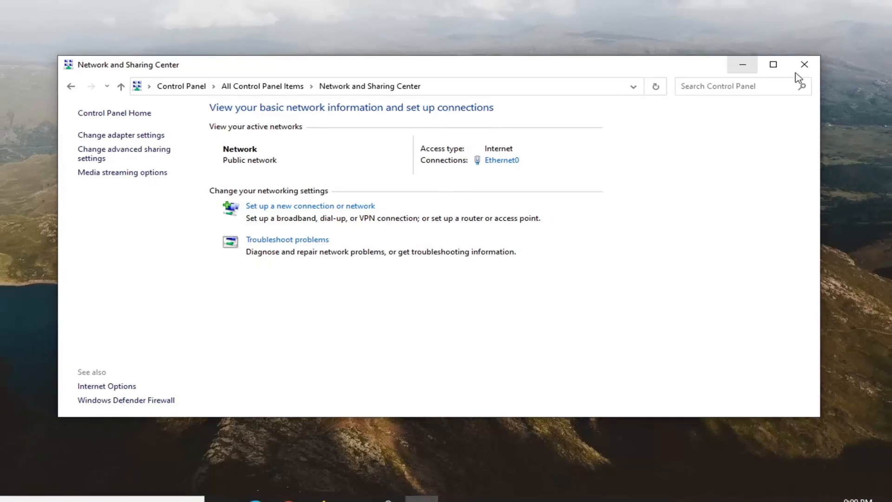
pyautogui.click(803, 66)
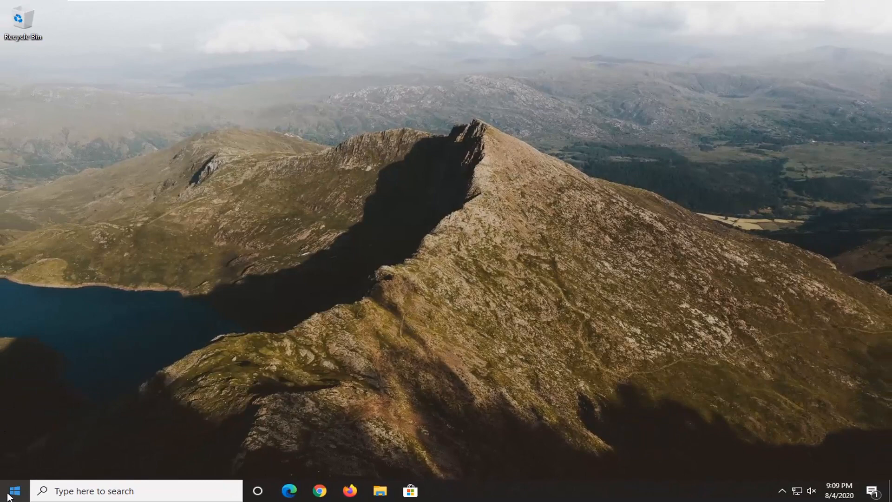
# Search Start for cmd and launch Command Prompt as administrator, approving the UAC prompt
pyautogui.click(18, 491)
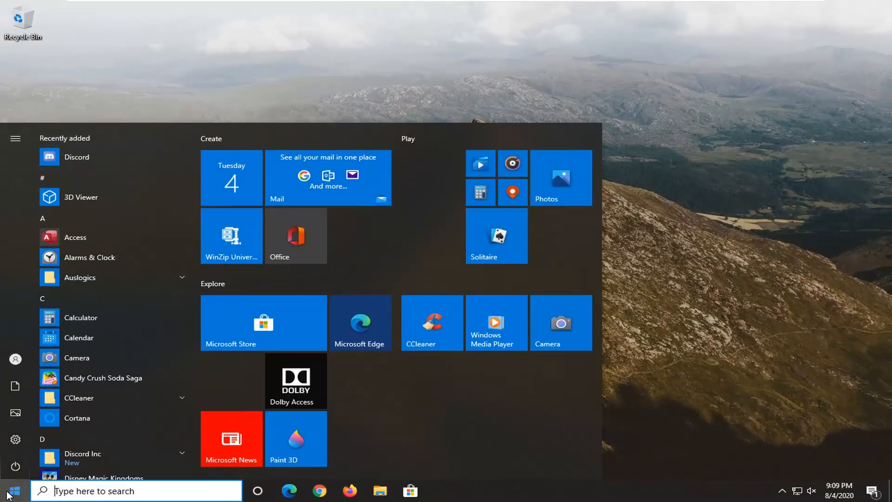
pyautogui.write('cmd')
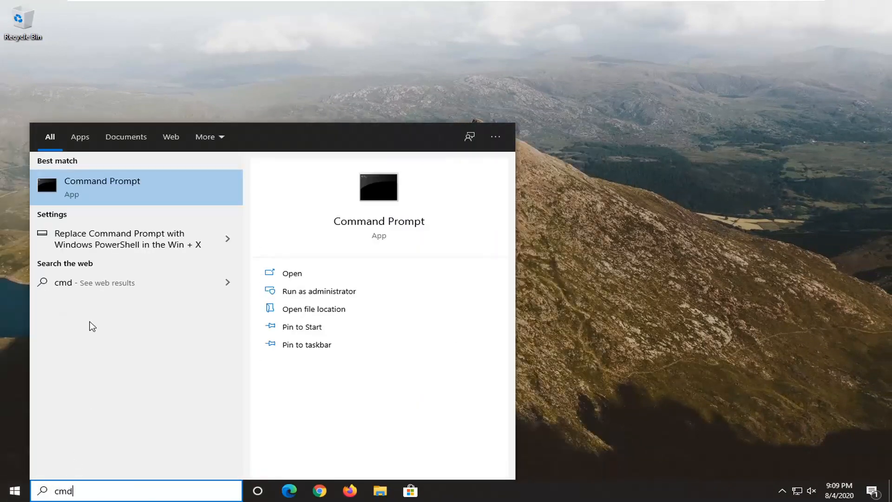
pyautogui.moveTo(117, 188)
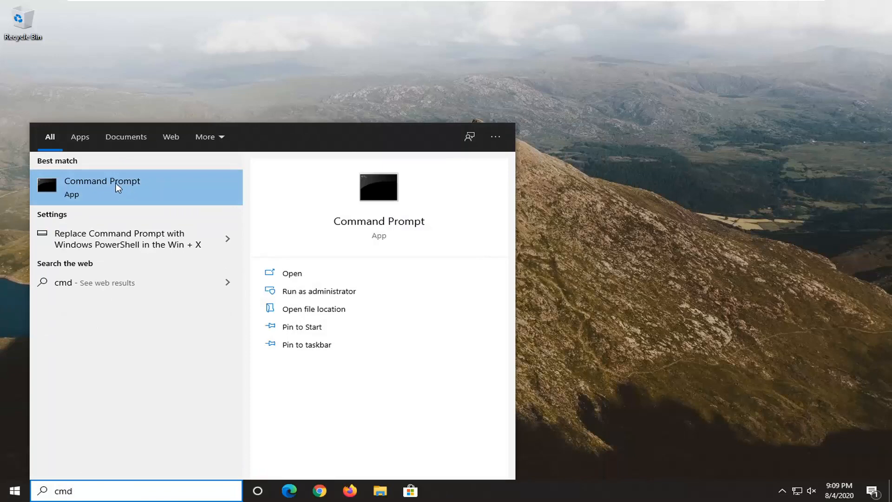
pyautogui.moveTo(189, 197)
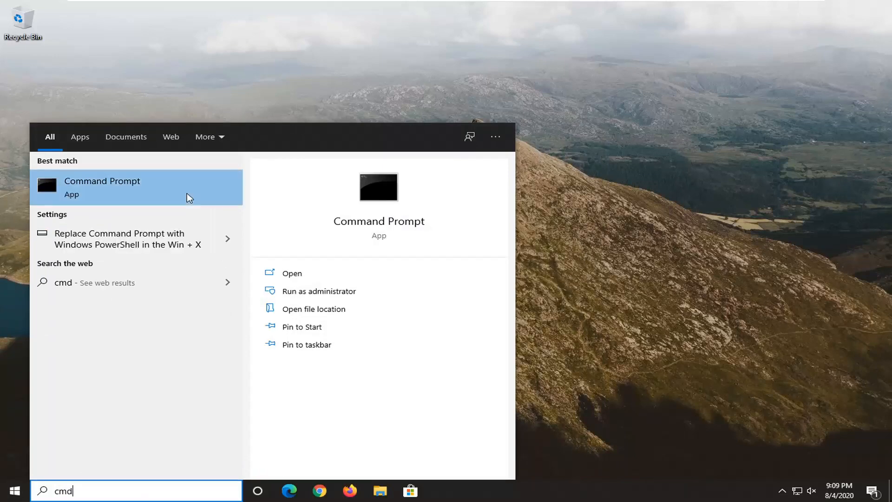
pyautogui.click(320, 290)
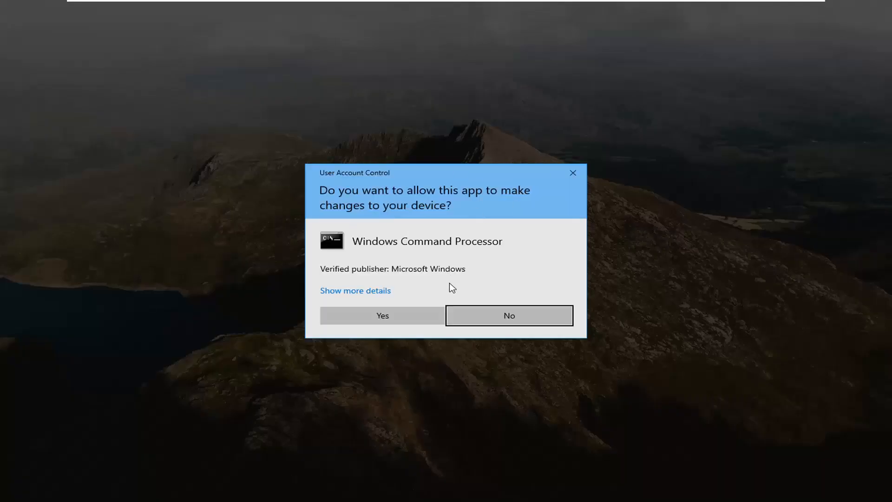
pyautogui.click(510, 316)
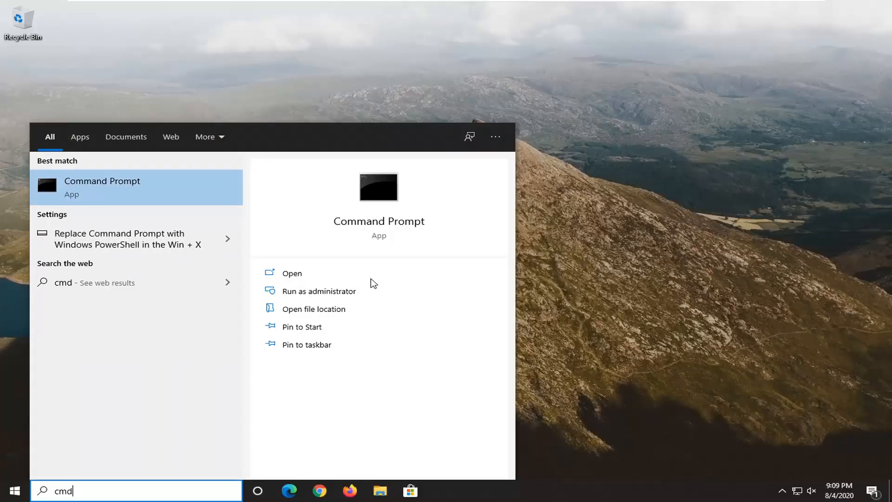
pyautogui.click(320, 291)
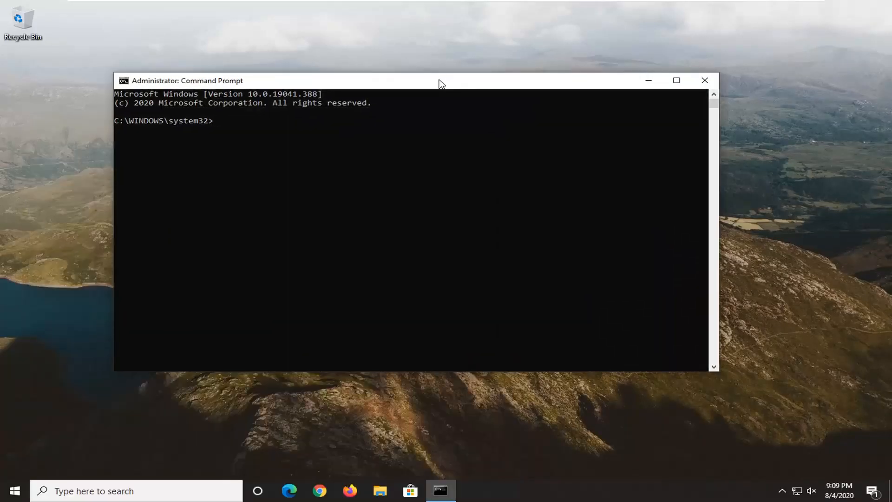
# Run ipconfig /flushdns so the DNS resolver cache reports a successful flush
pyautogui.write('ipconfig /fl')
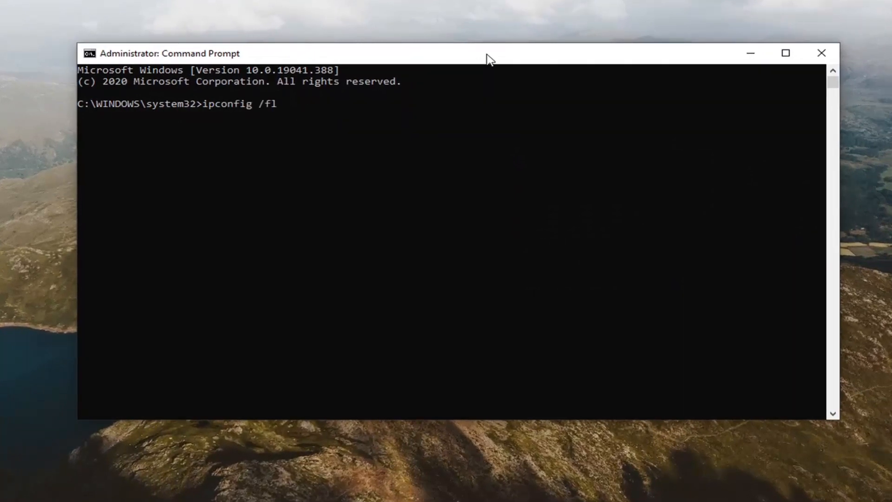
pyautogui.write('ushdns')
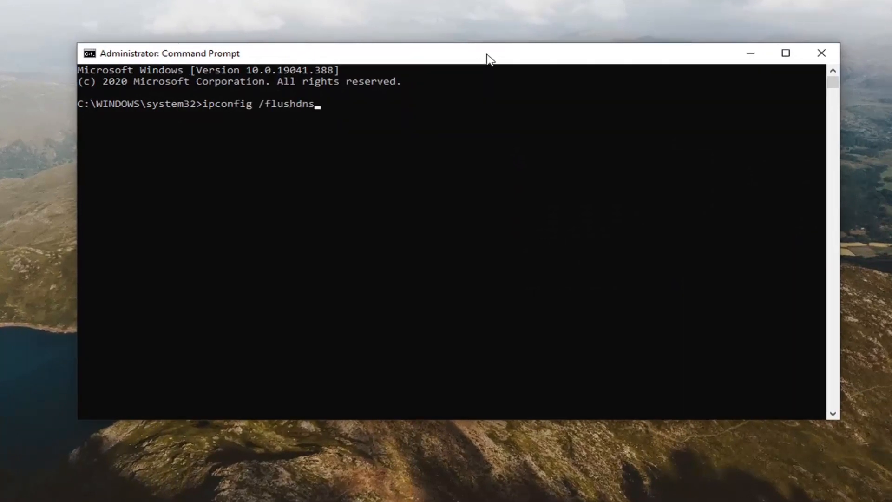
pyautogui.moveTo(215, 110)
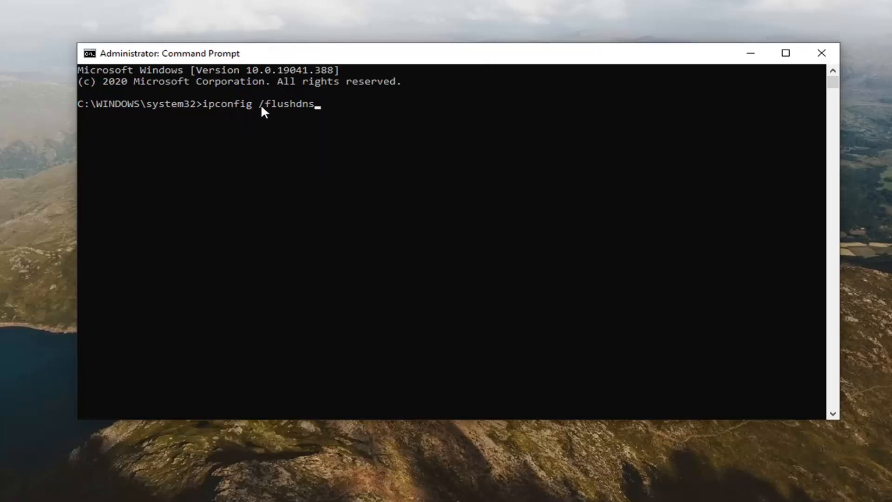
pyautogui.moveTo(325, 200)
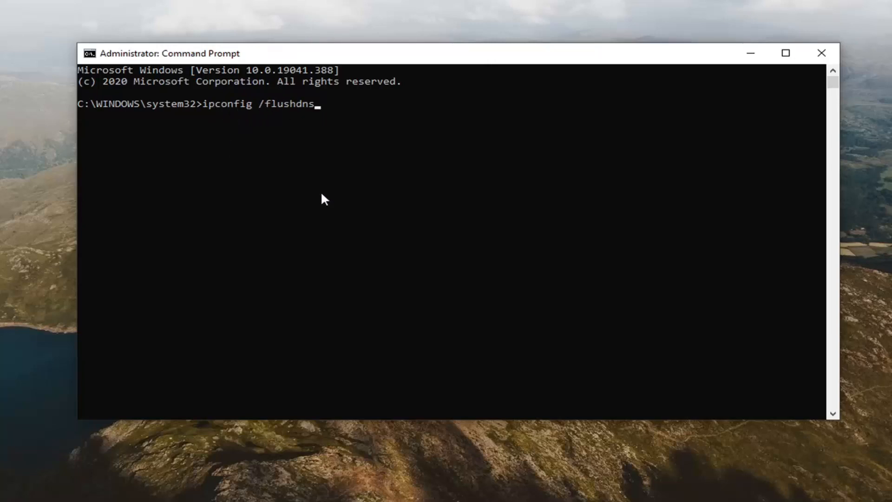
pyautogui.press('Enter')
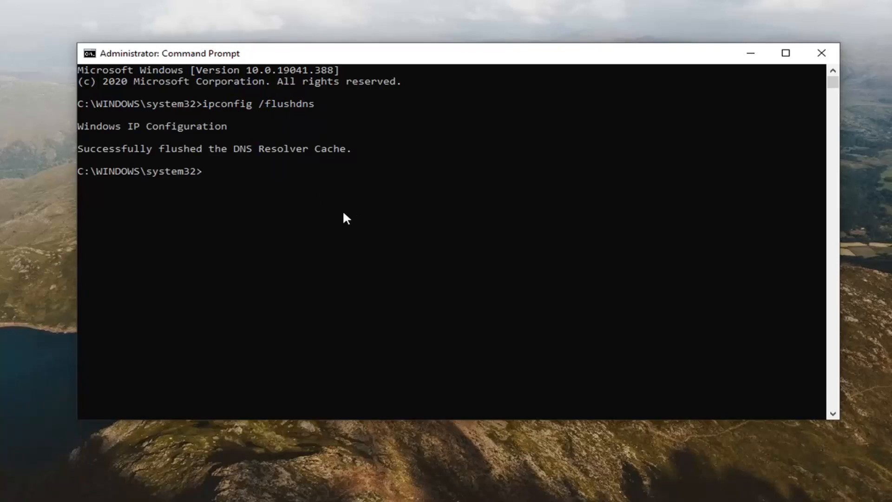
pyautogui.write('netsh winso')
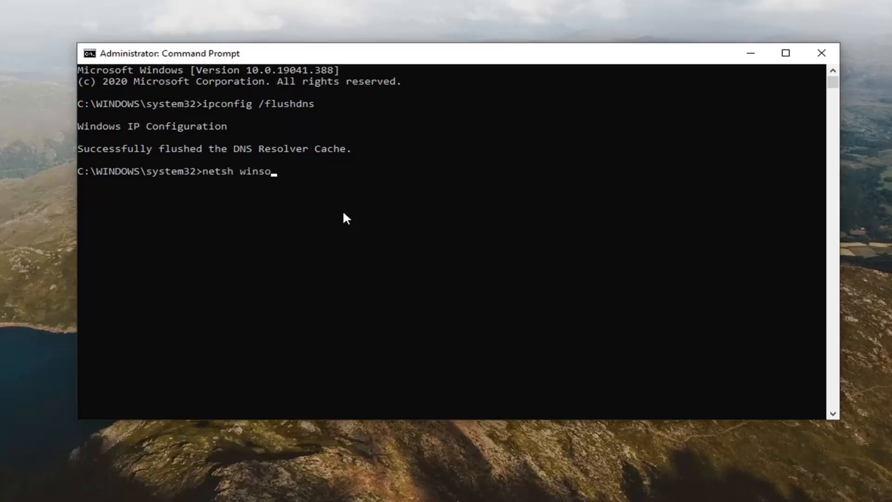
# Run netsh winsock reset so the Winsock Catalog reports a successful reset
pyautogui.write('ck')
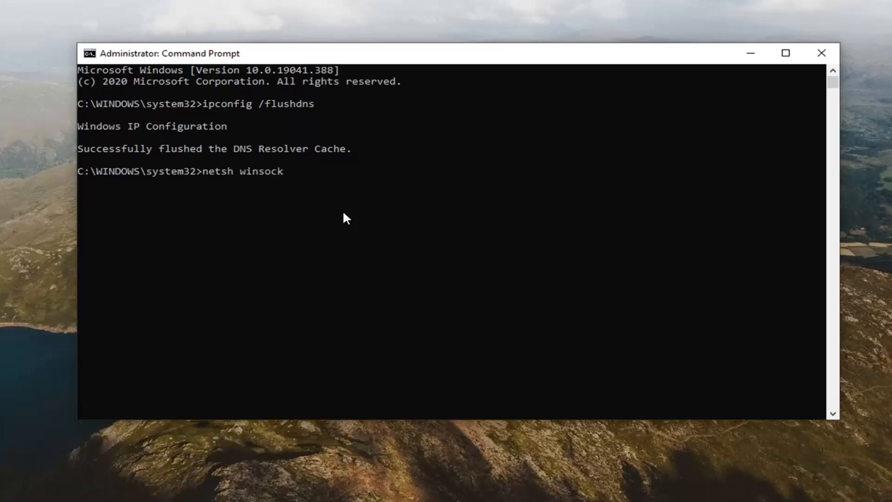
pyautogui.write('reset')
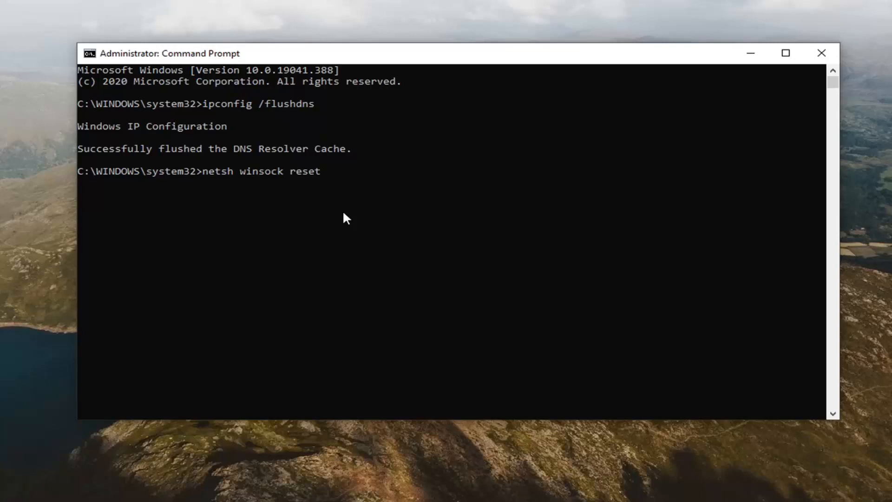
pyautogui.press('Enter')
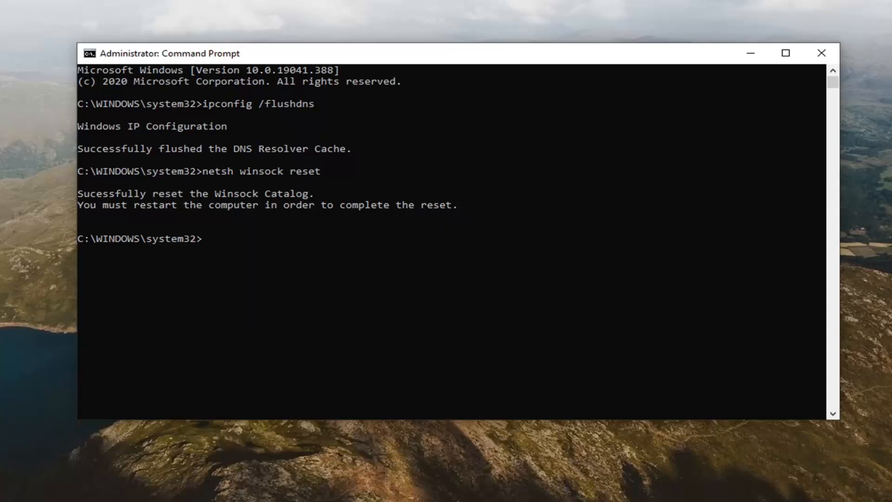
# Restart the computer from the Start menu's Power options to complete the reset
pyautogui.click(17, 488)
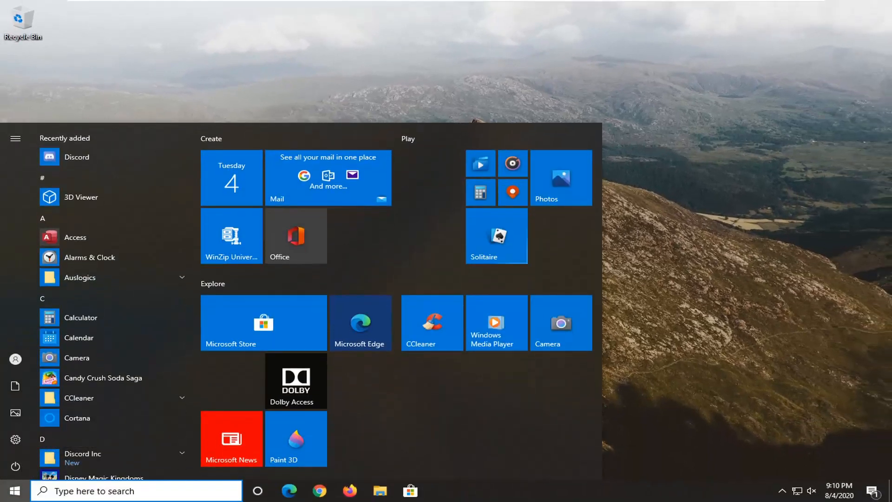
pyautogui.click(15, 465)
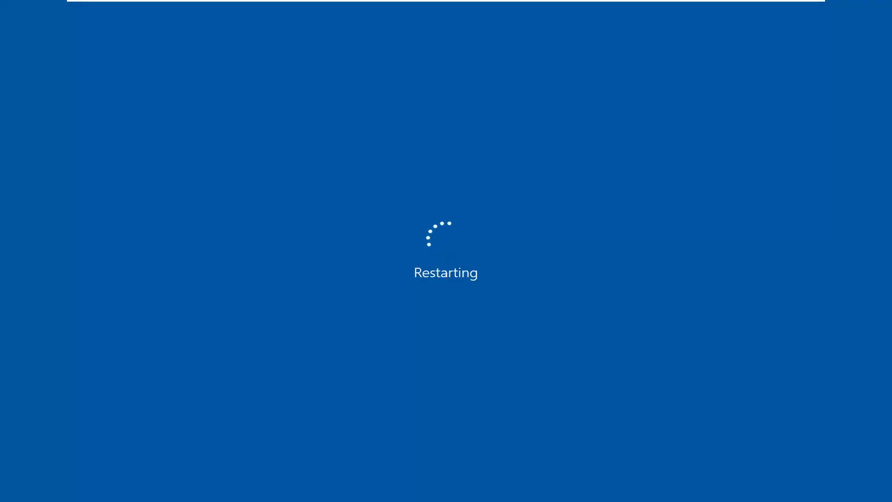